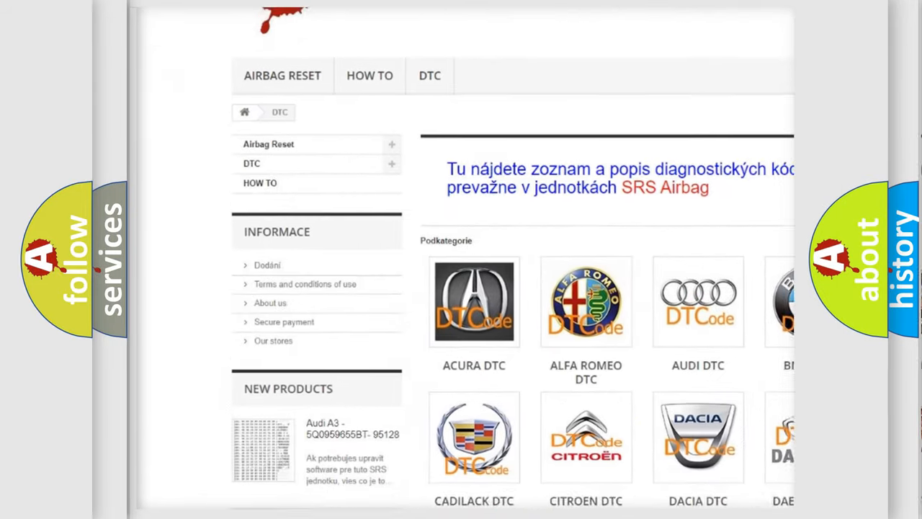
pyautogui.scroll(-3)
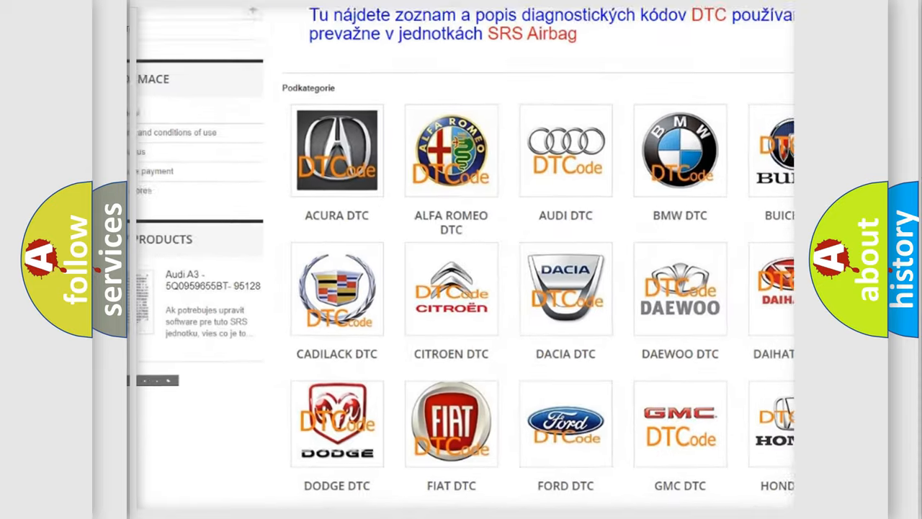
pyautogui.scroll(-3)
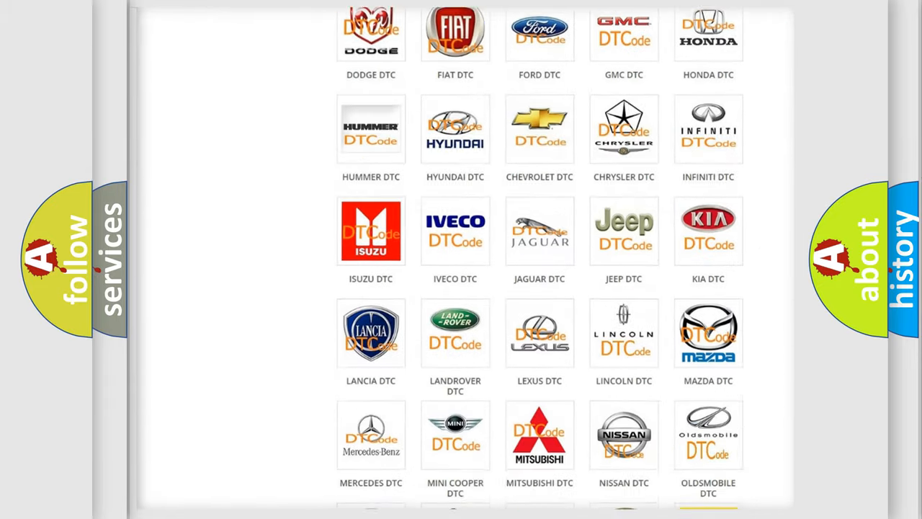
pyautogui.scroll(-3)
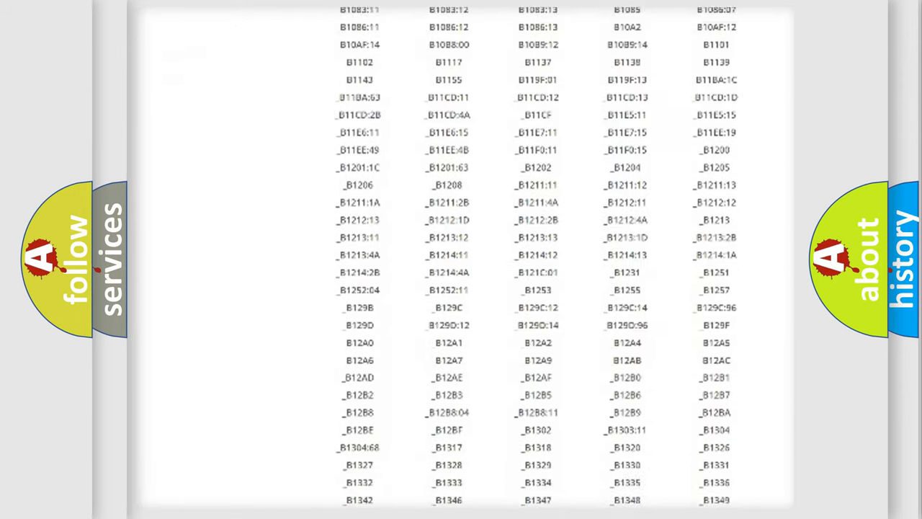
pyautogui.scroll(-3)
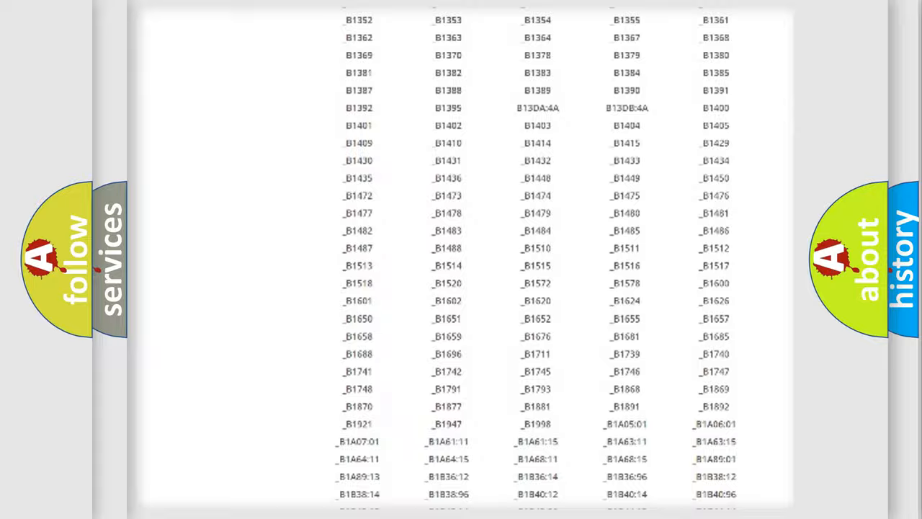